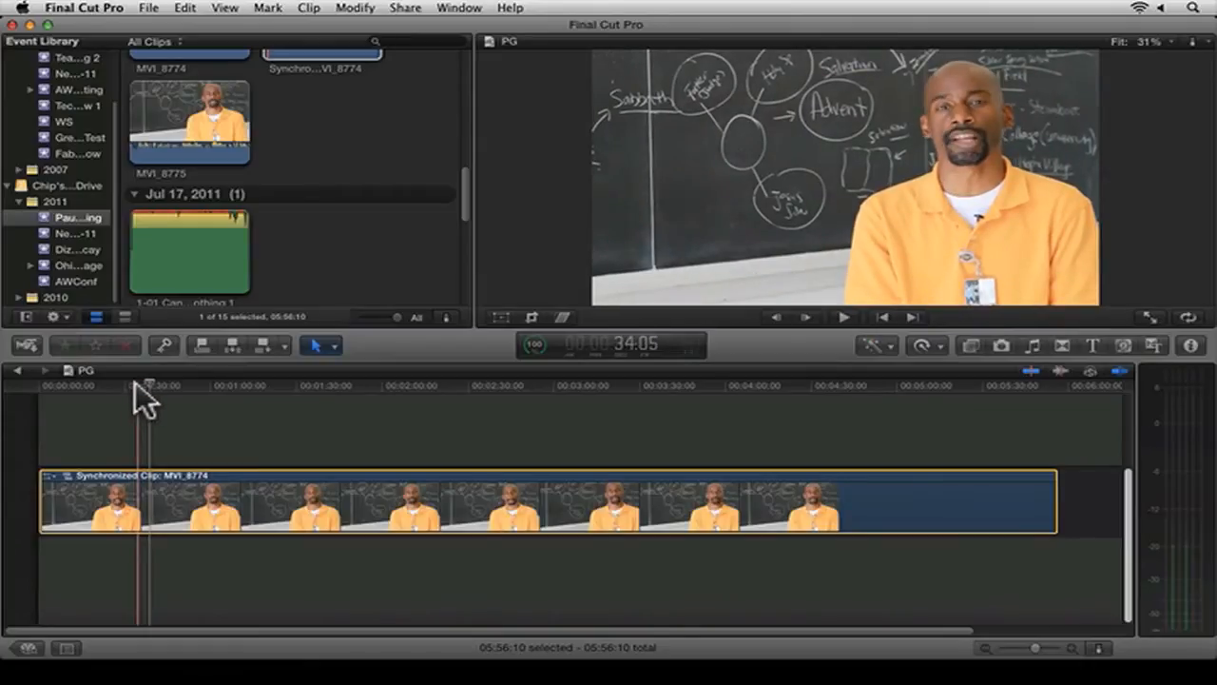
Step: Browse the Video Effects collection down to the Heat Wave effect thumbnail
left_click(194, 386)
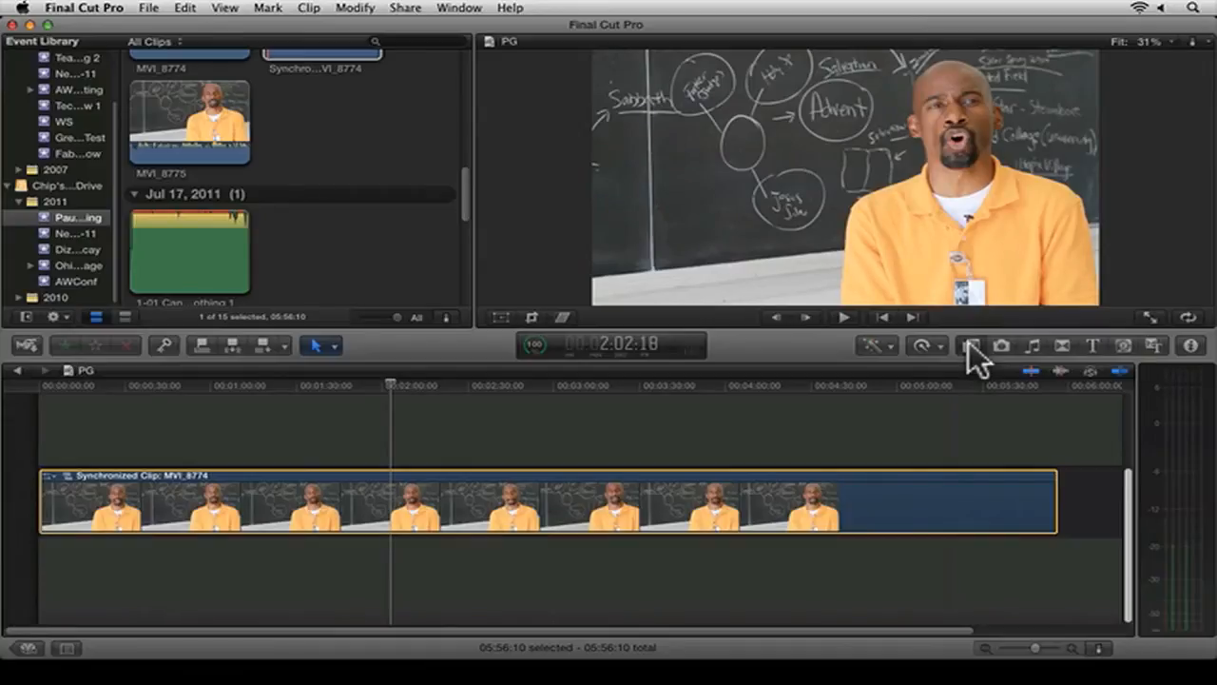
left_click(972, 345)
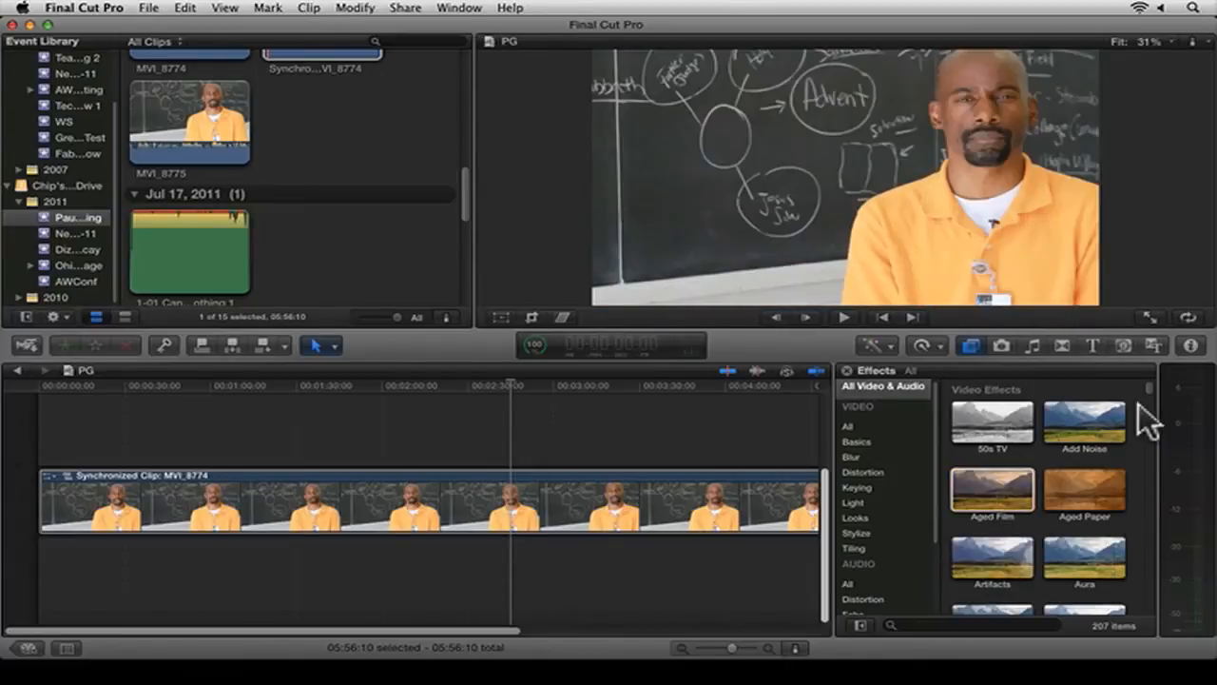
scroll("down", 3)
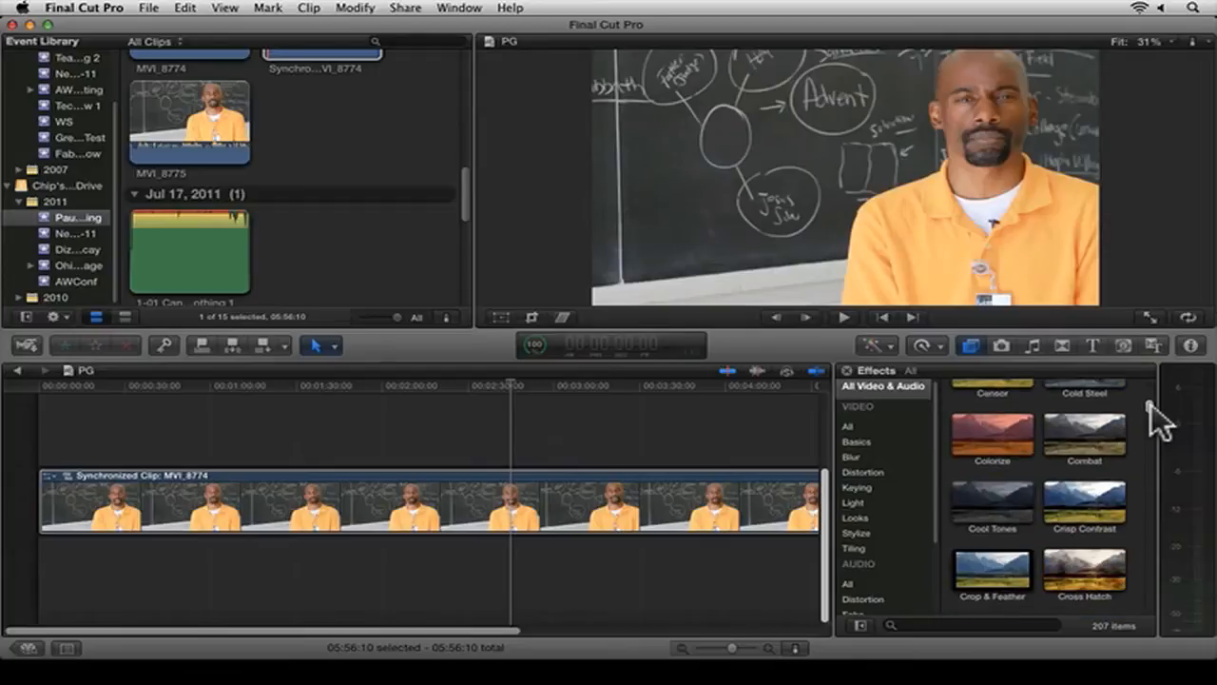
scroll("down", 3)
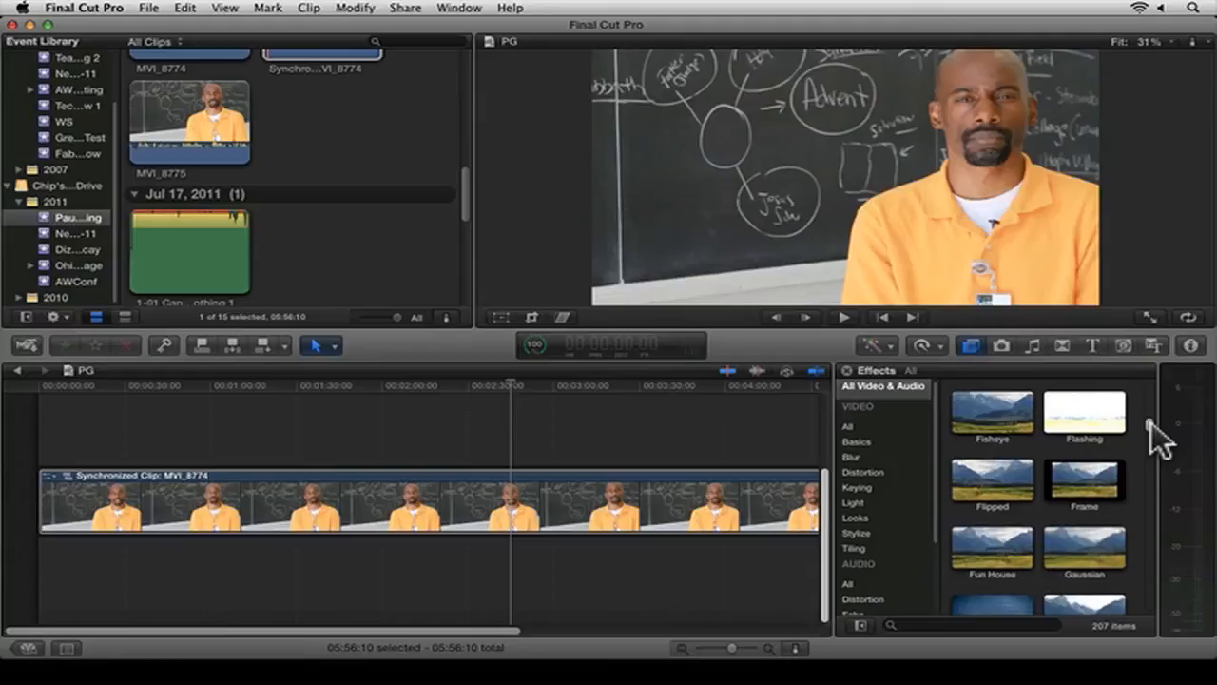
scroll("down", 3)
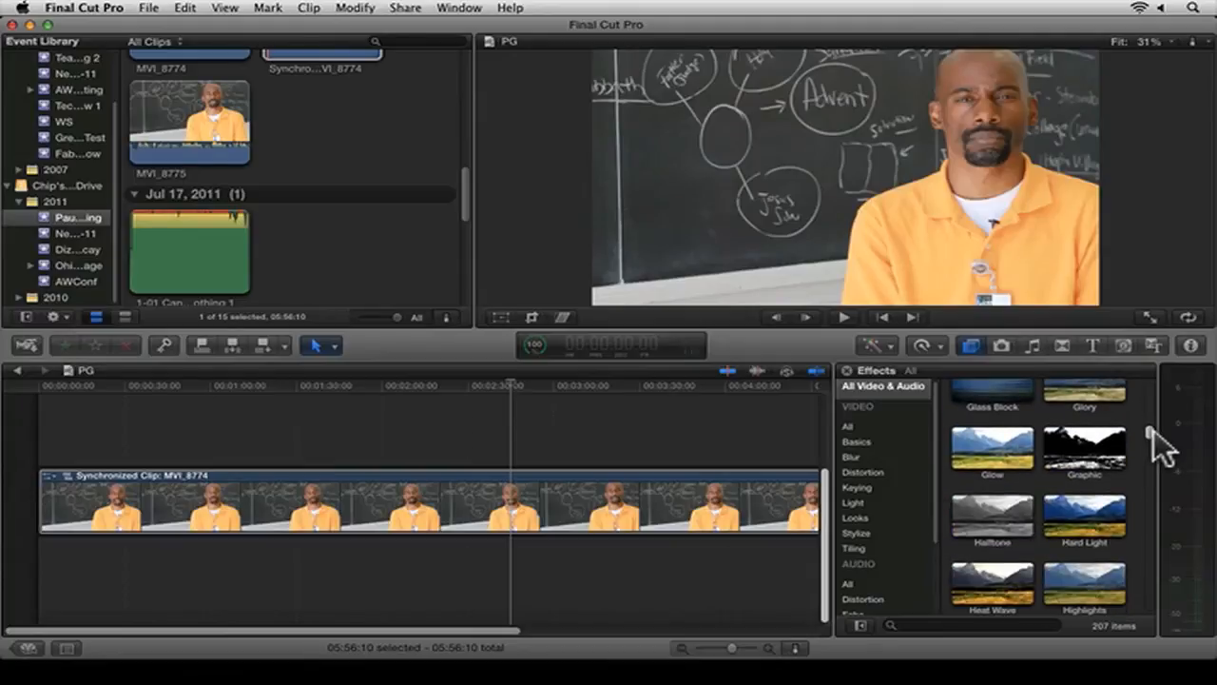
scroll("down", 3)
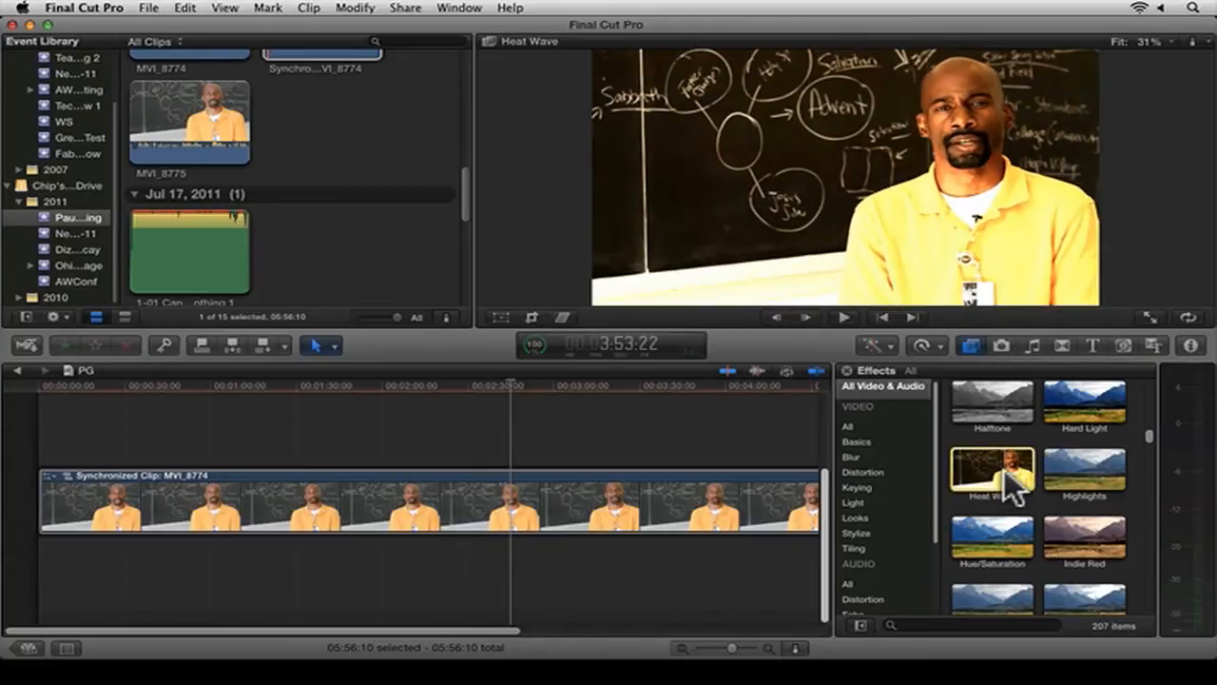
Step: Apply the Heat Wave effect onto the selected talking-head clip
left_click(556, 403)
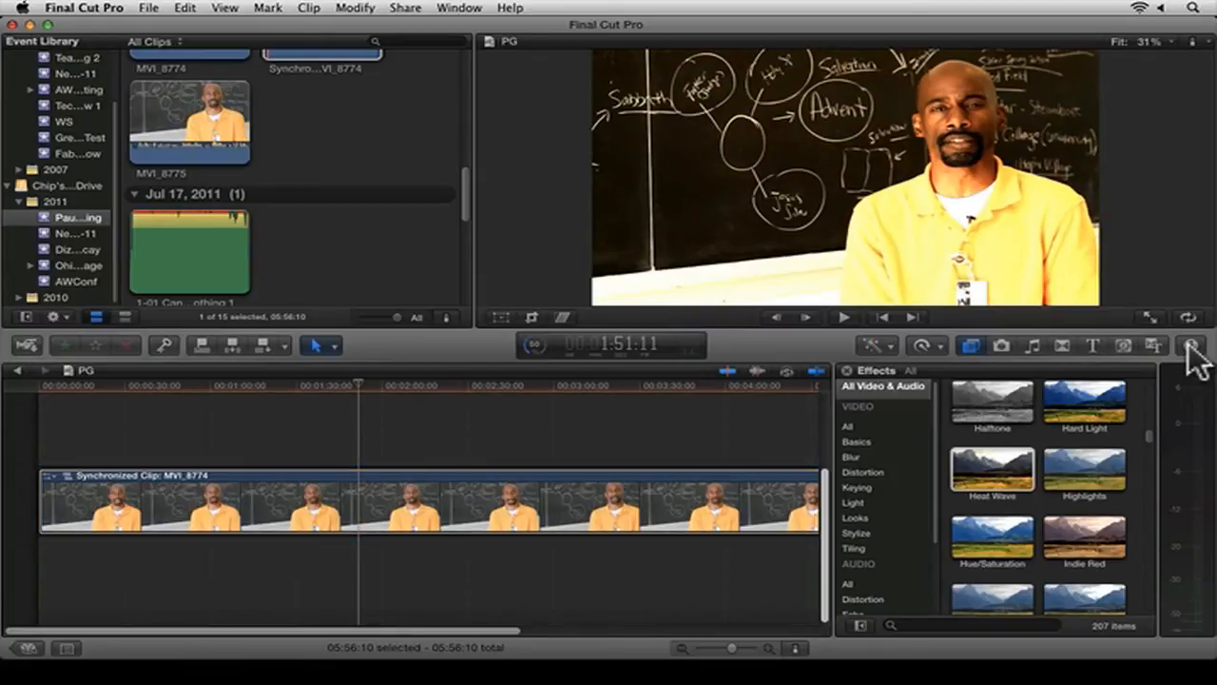
mouse_move(1194, 346)
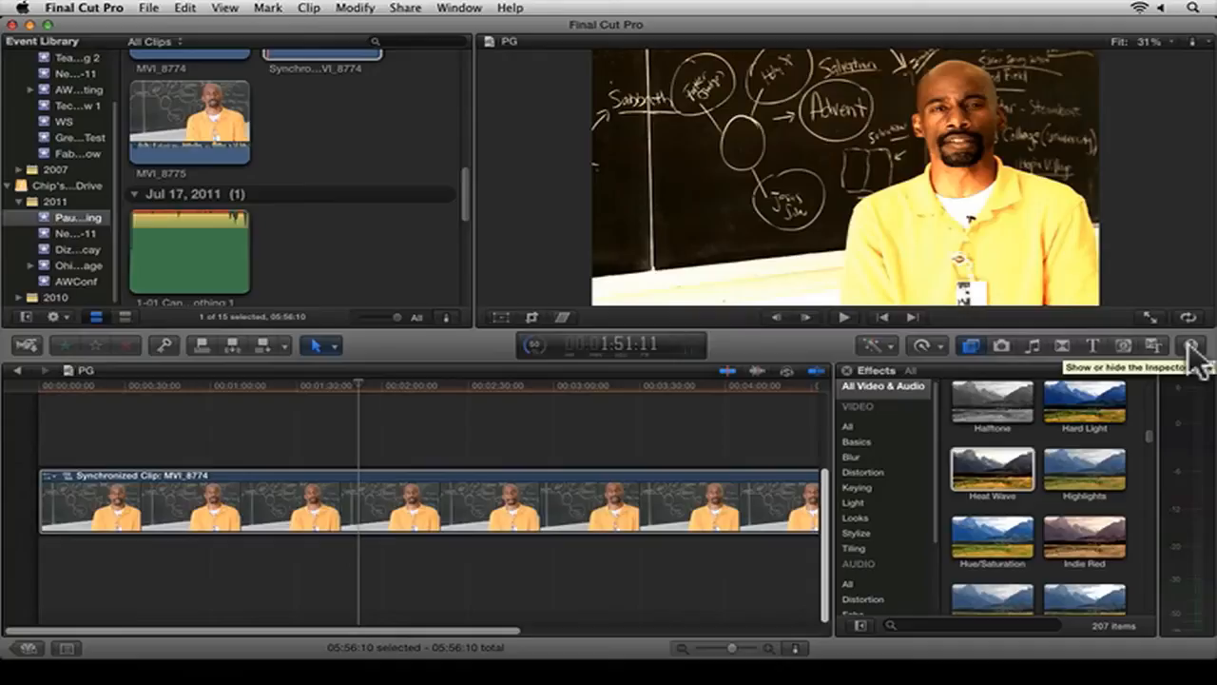
Step: Add a keyframe on the Heat Wave Amount parameter at 100 in the Inspector
left_click(1187, 342)
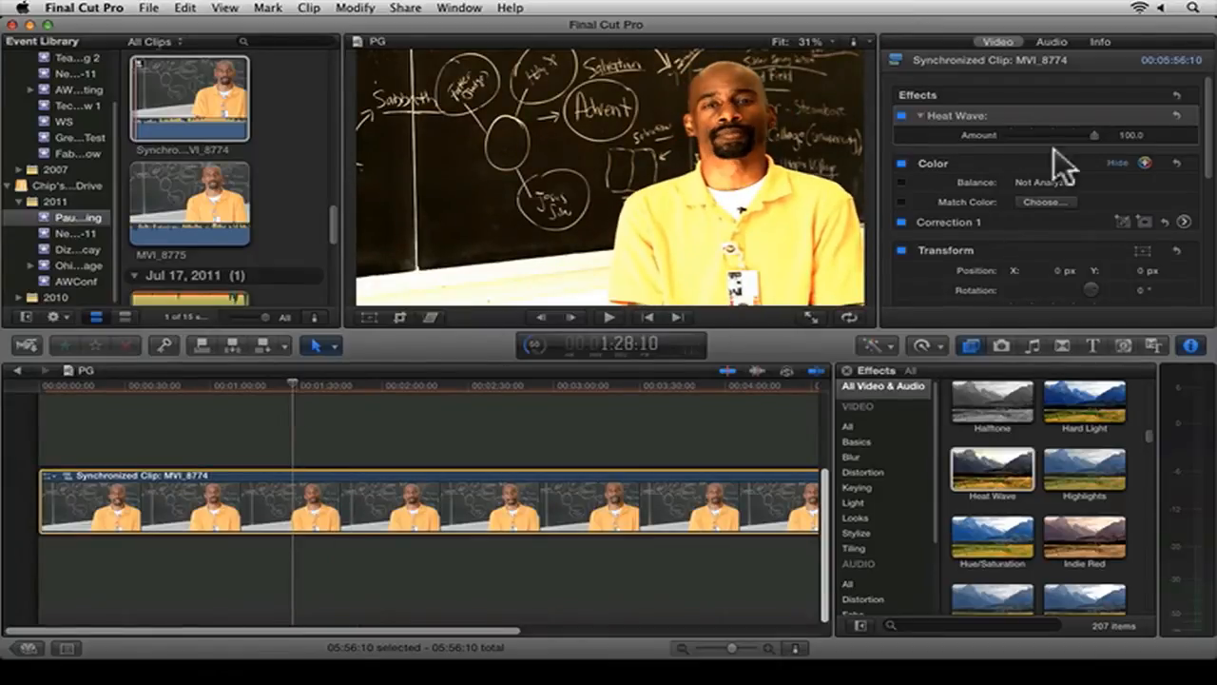
right_click(1069, 133)
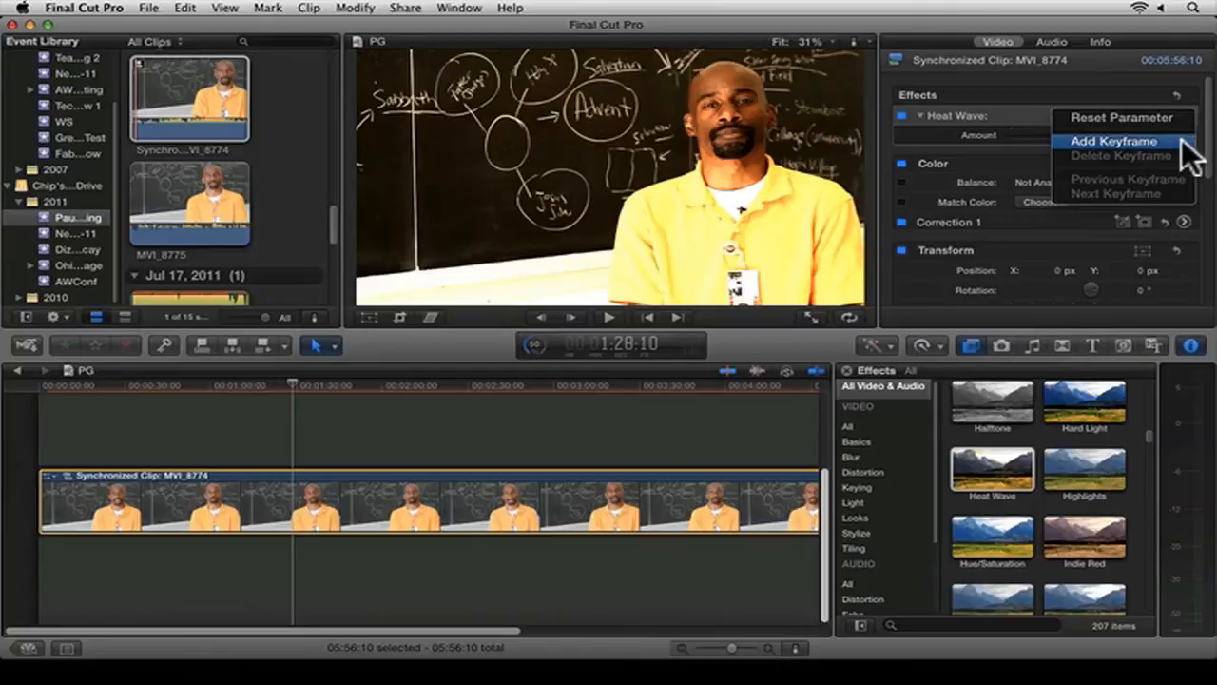
left_click(1126, 143)
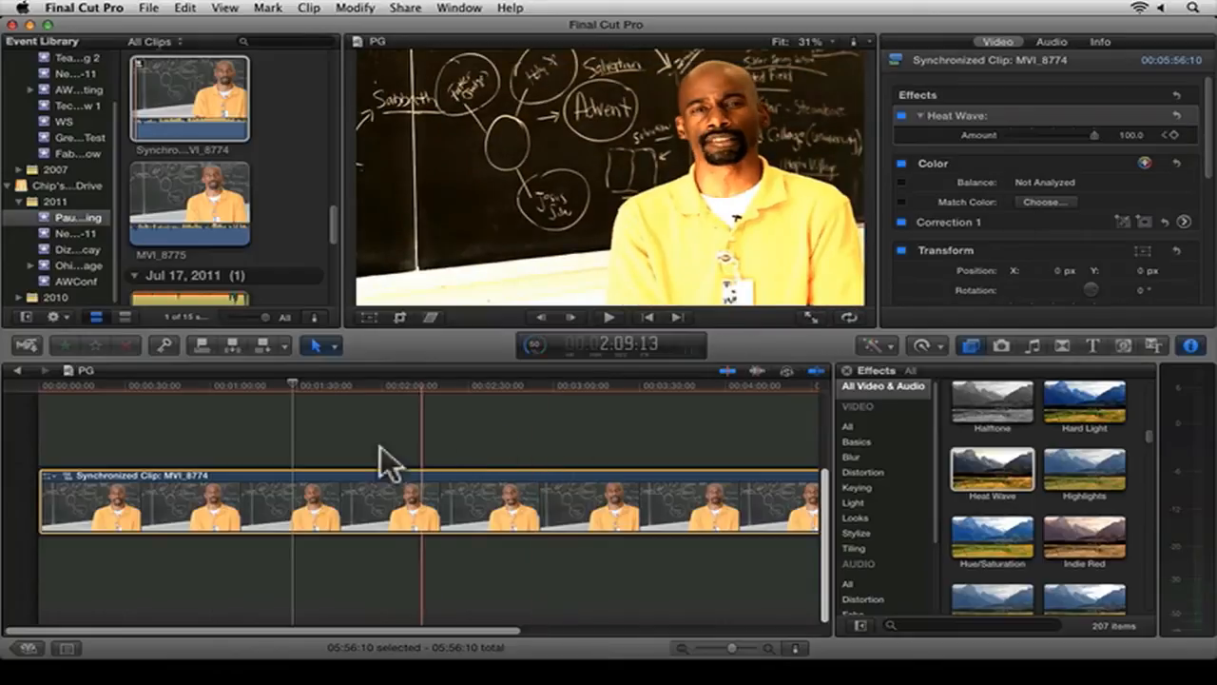
Step: Move the playhead later in the clip and drag Heat Wave Amount down to about 24
left_click(294, 400)
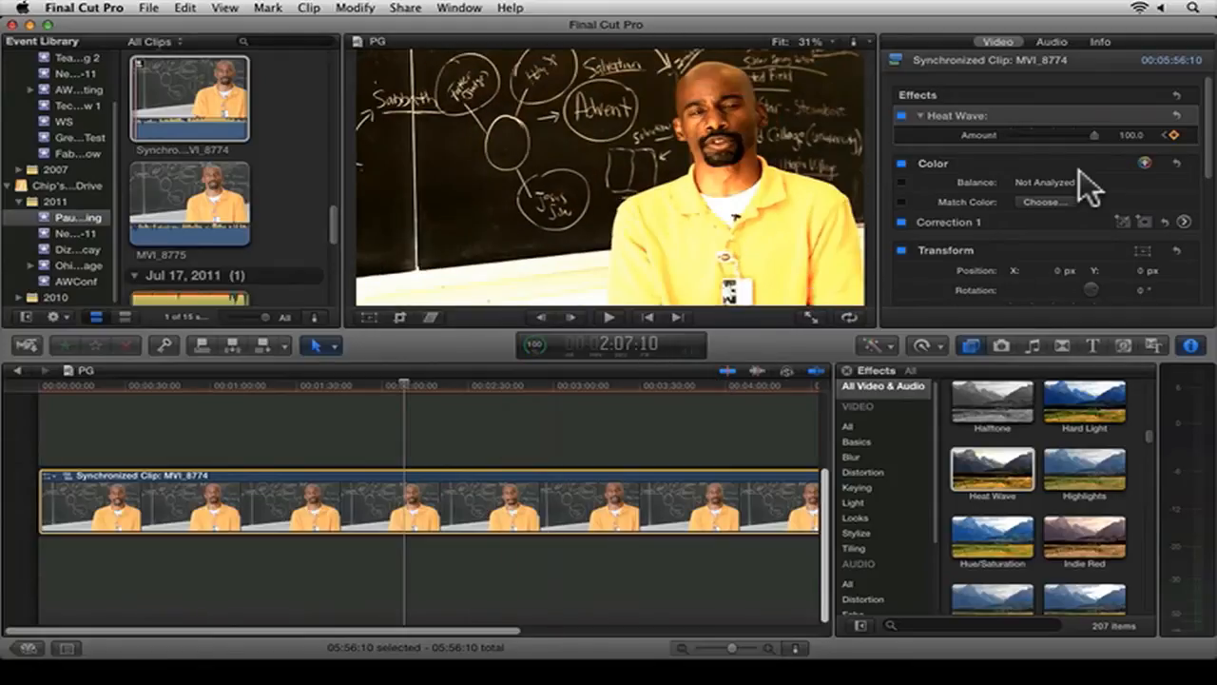
left_click_drag(1132, 135, 1047, 135)
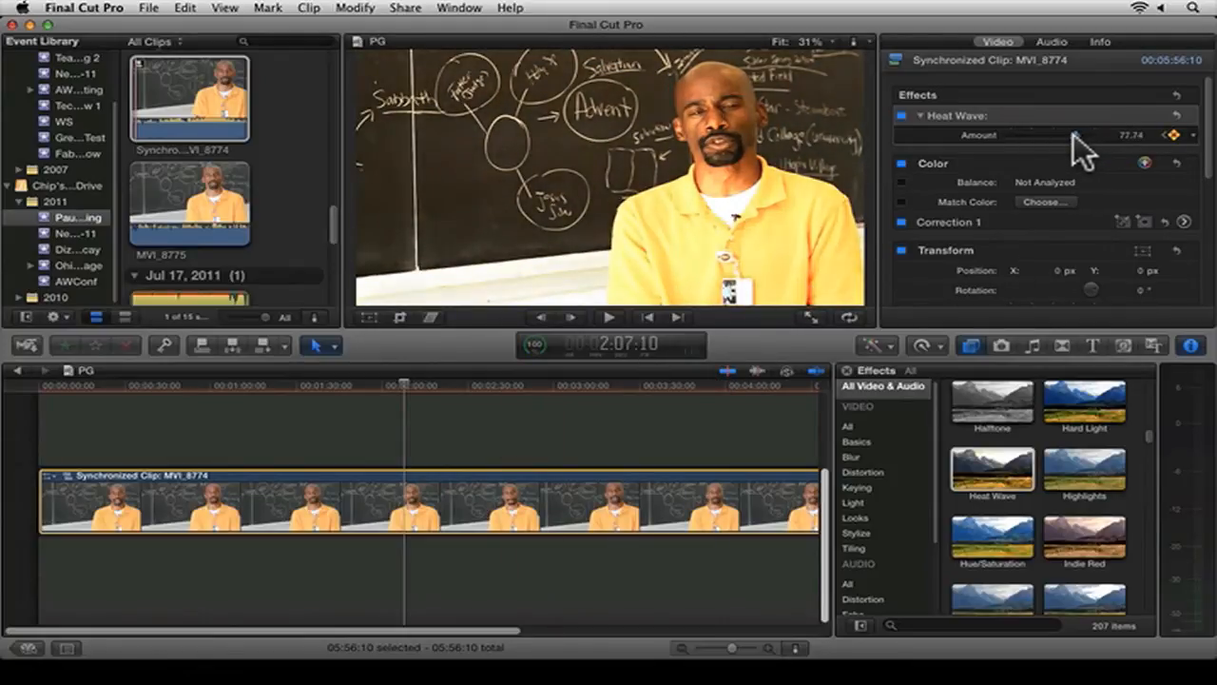
left_click_drag(1065, 133, 1031, 134)
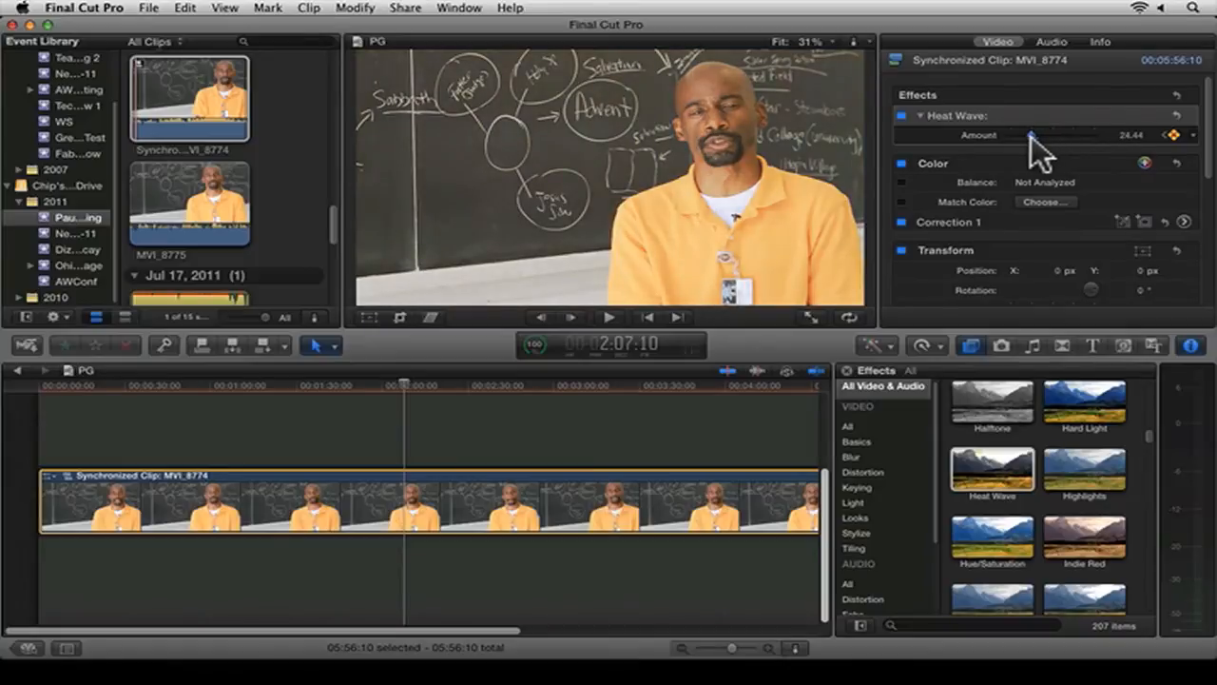
left_click_drag(1031, 133, 1151, 133)
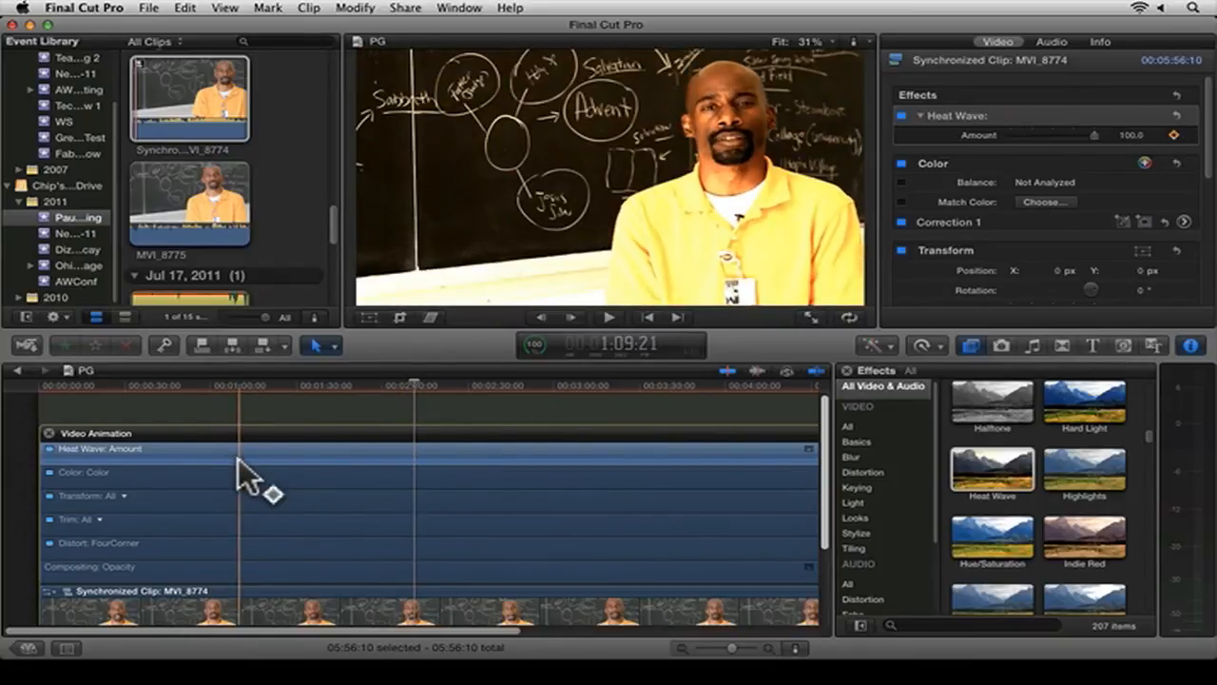
Step: Undo the last change with Cmd+Z while viewing the Amount keyframe lane
key("cmd+z")
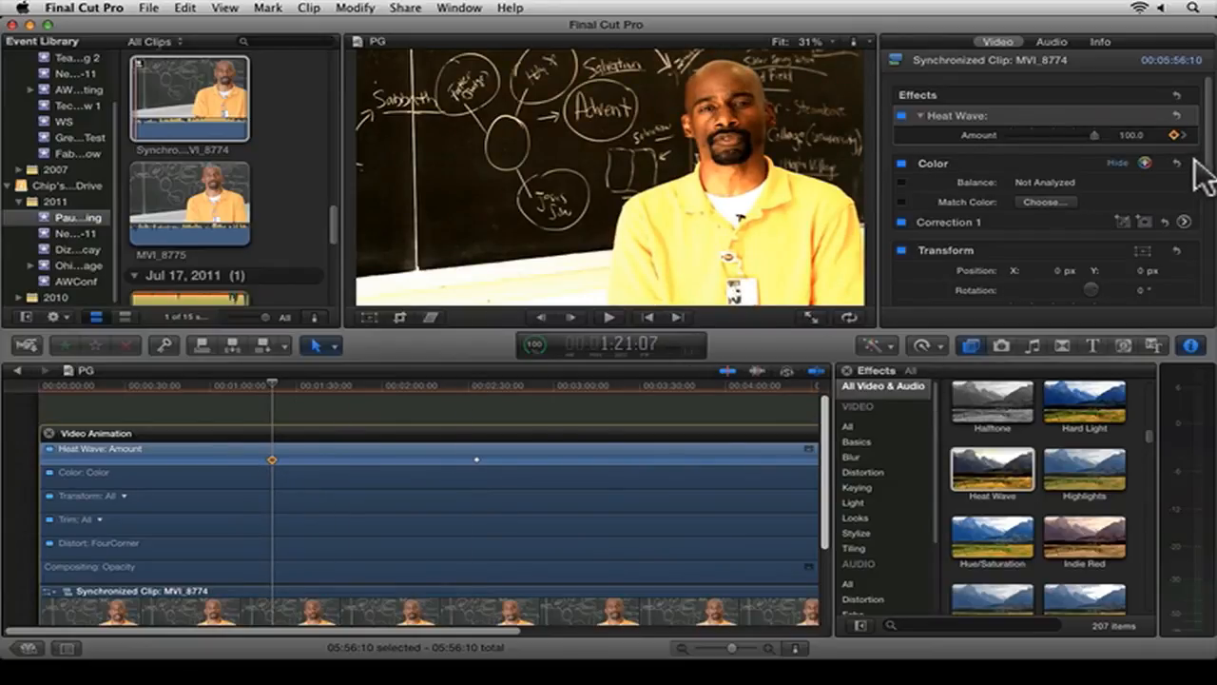
mouse_move(1000, 498)
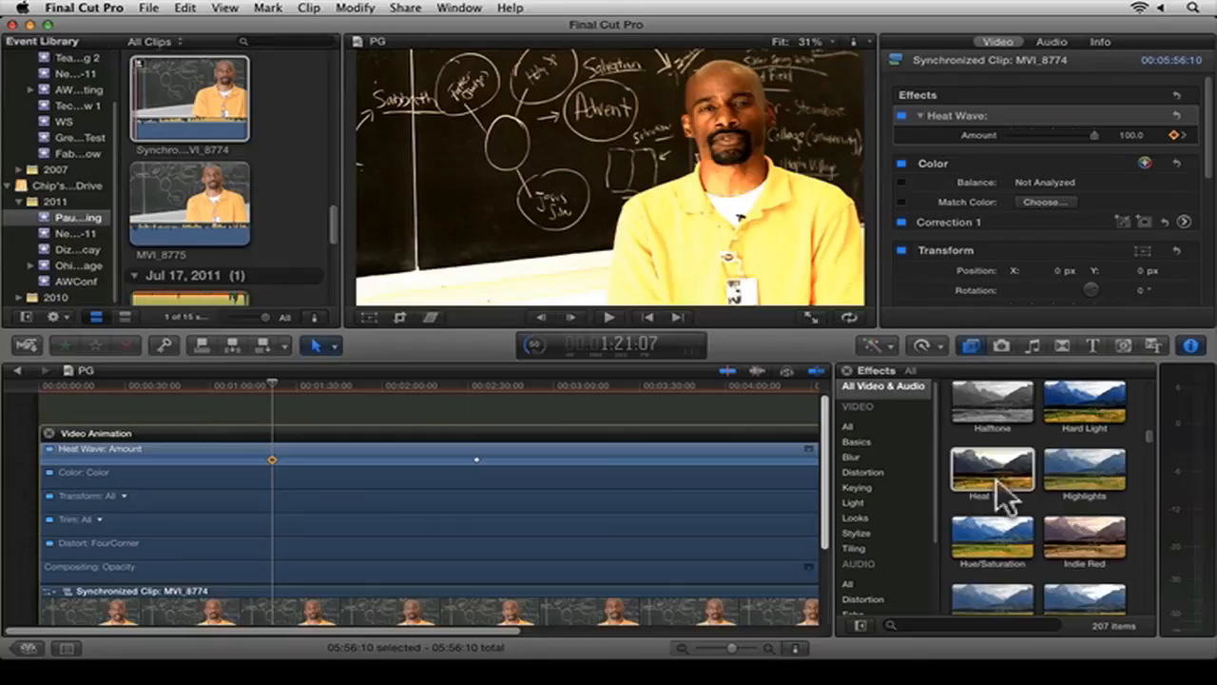